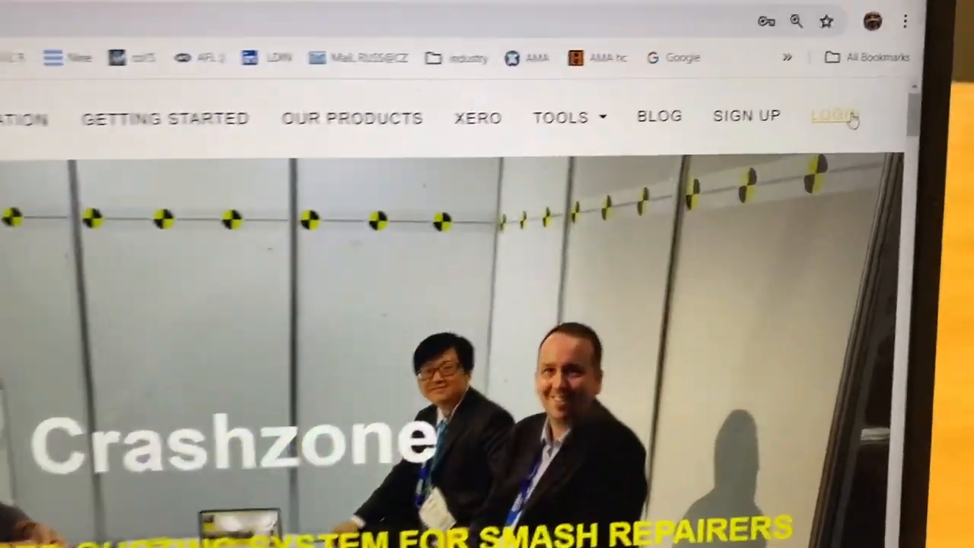
Step: Open the 'Browser refresh if needed.' post from the Crashzone blog
click(831, 116)
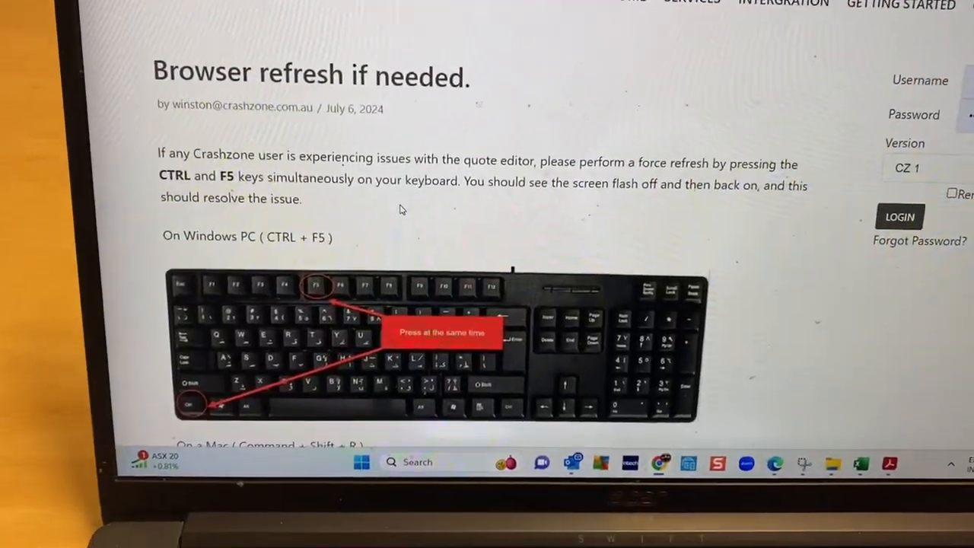
Step: Scroll past the Windows Ctrl + F5 image to the Mac Command + Shift + R section
scroll(down, 3)
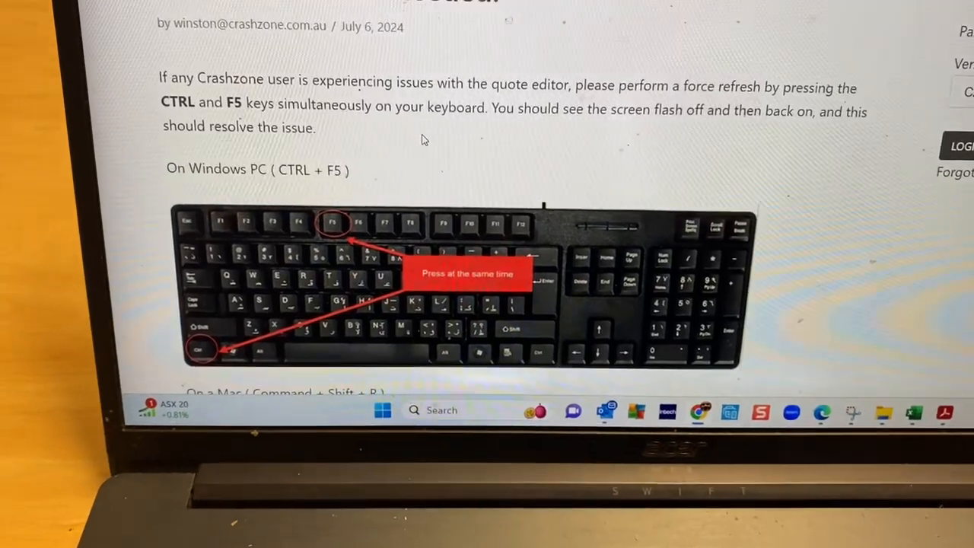
scroll(down, 3)
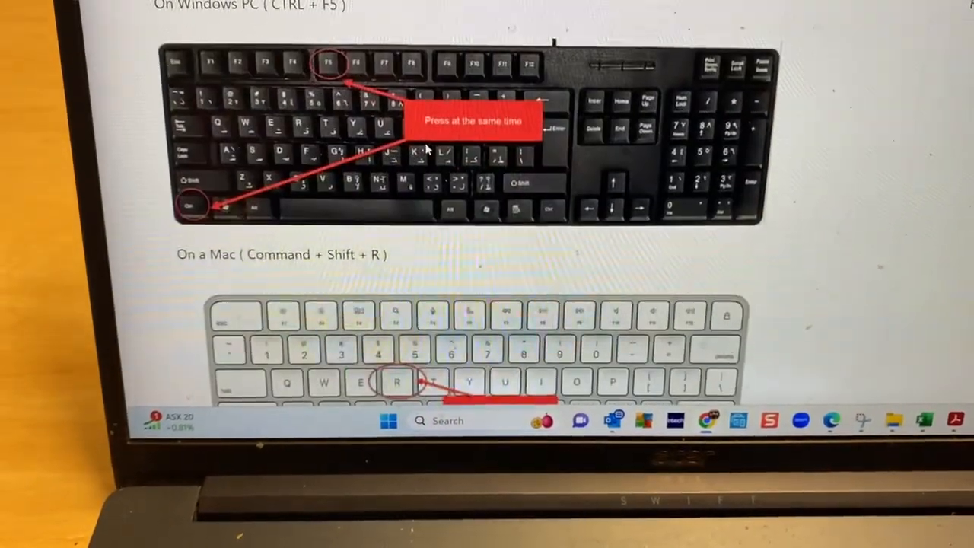